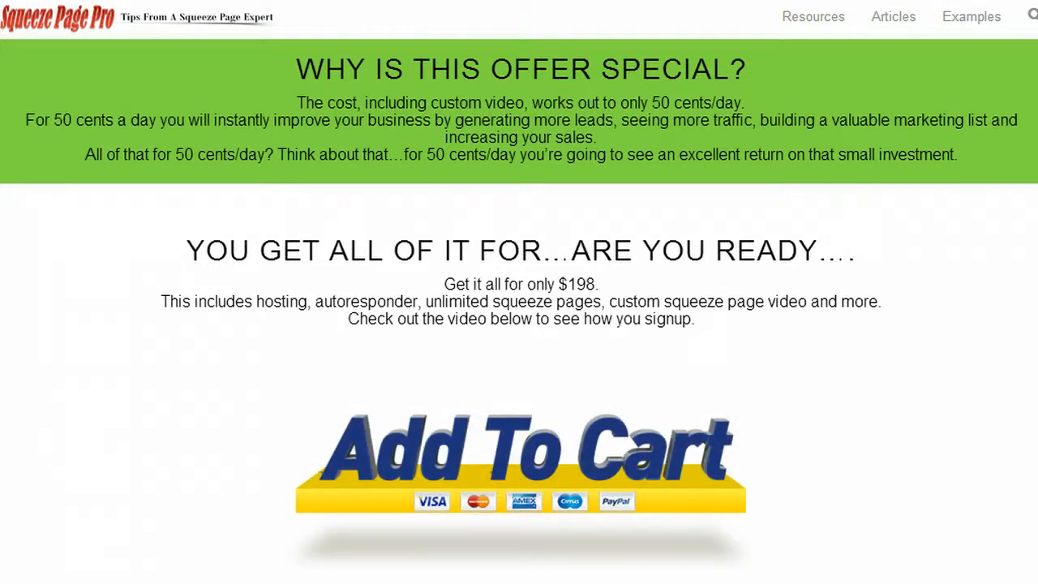
Add the $198 Squeeze Page Pro offer to the cart from the pricing section
{"action": "left_click", "coordinate": [519, 451]}
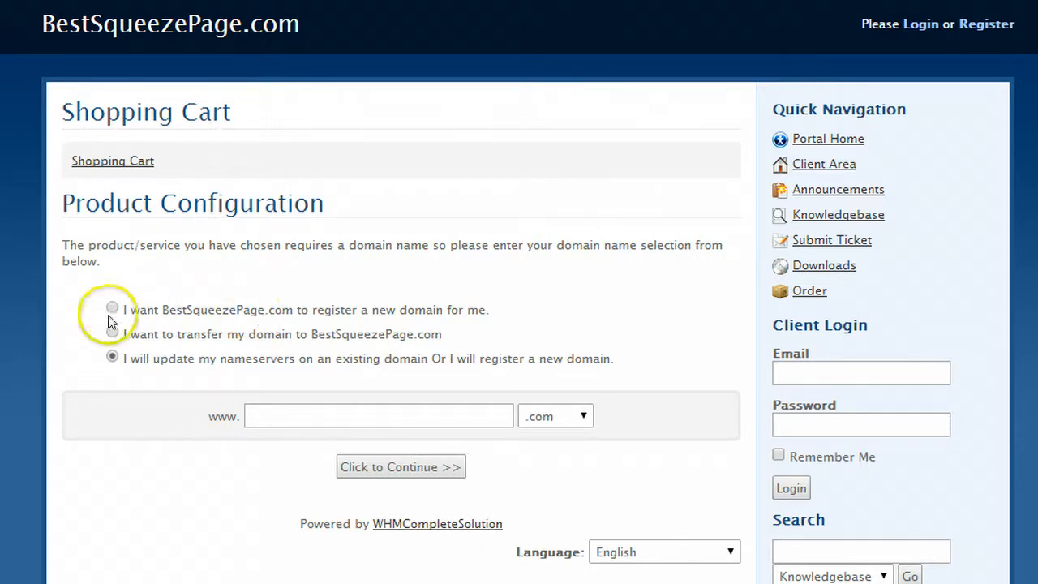
Use the existing domain yourdomain55.net (updating nameservers) and continue to product configuration
{"action": "left_click", "coordinate": [112, 309]}
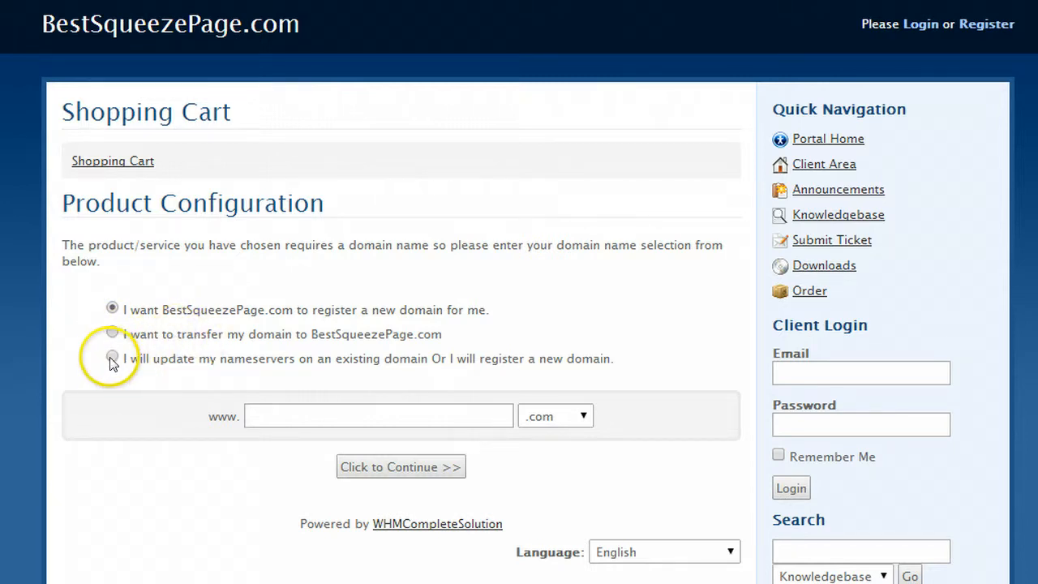
{"action": "left_click", "coordinate": [112, 359]}
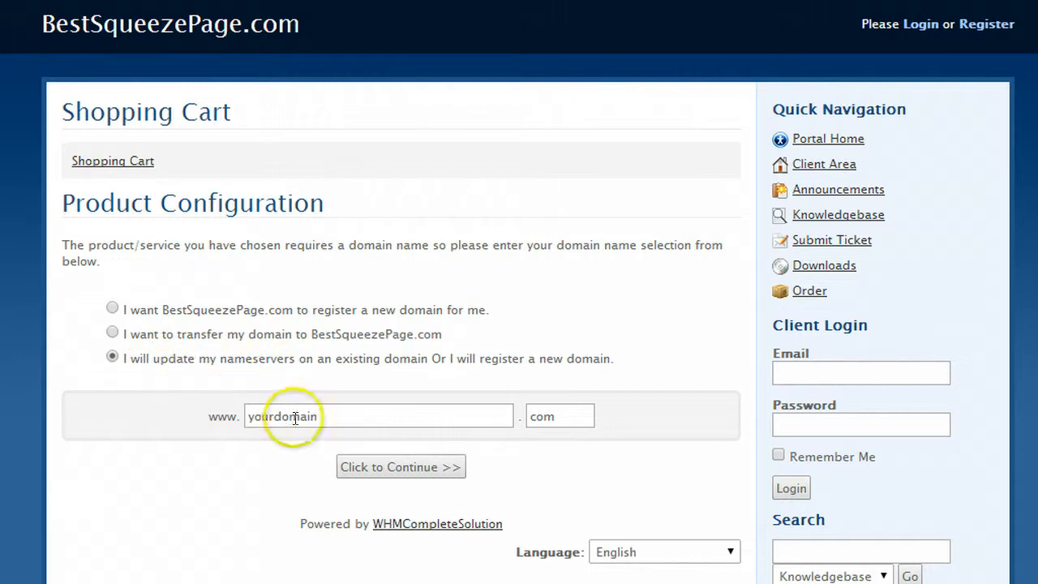
{"action": "left_click", "coordinate": [376, 415]}
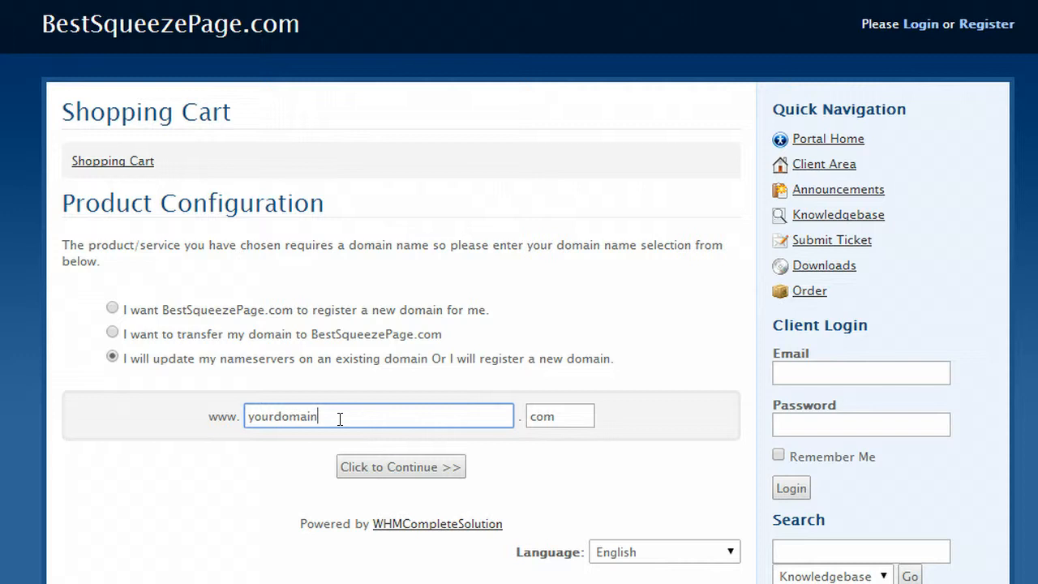
{"action": "type", "text": "55"}
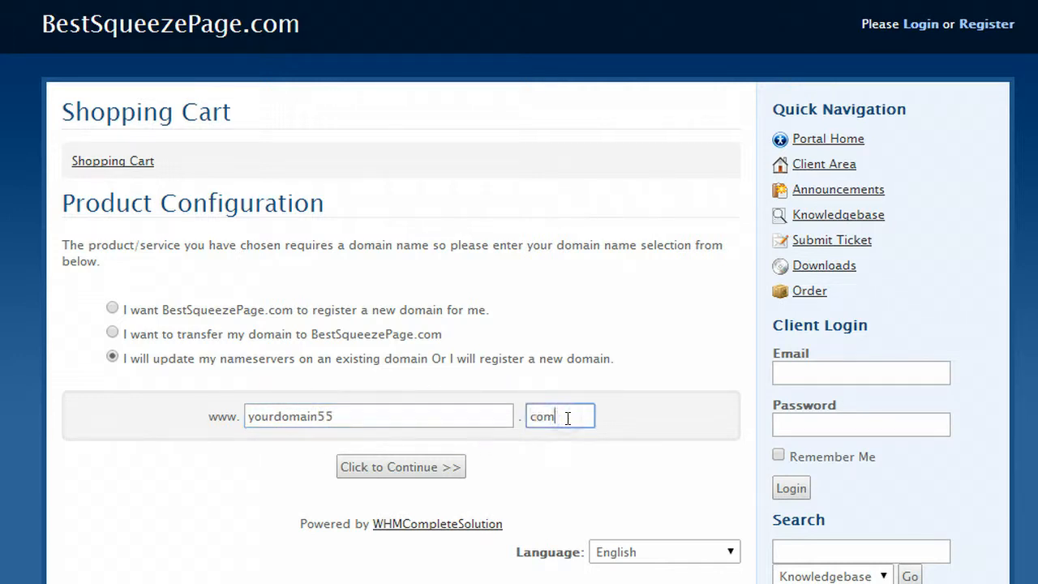
{"action": "type", "text": "net"}
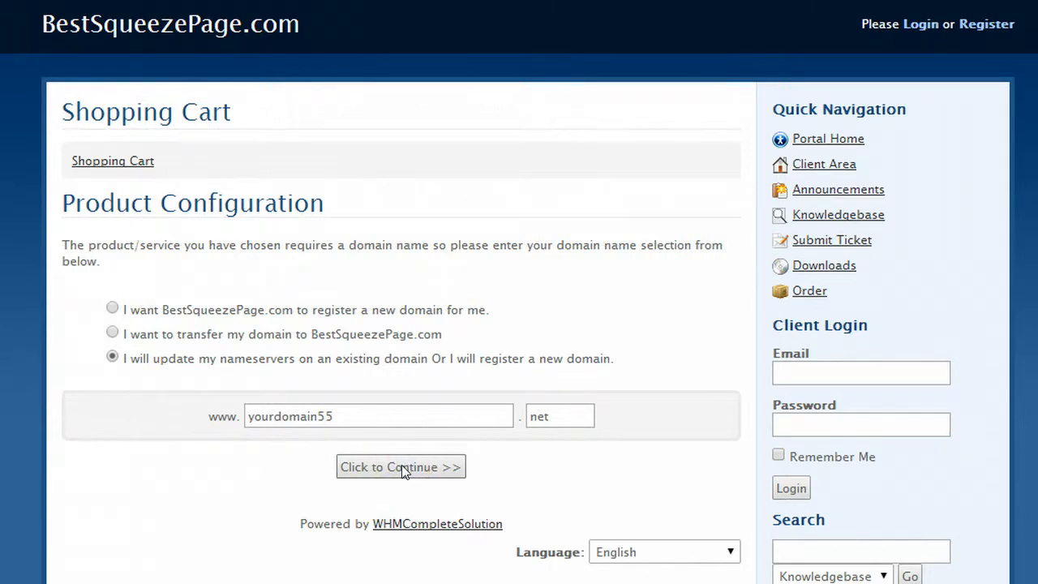
{"action": "left_click", "coordinate": [399, 468]}
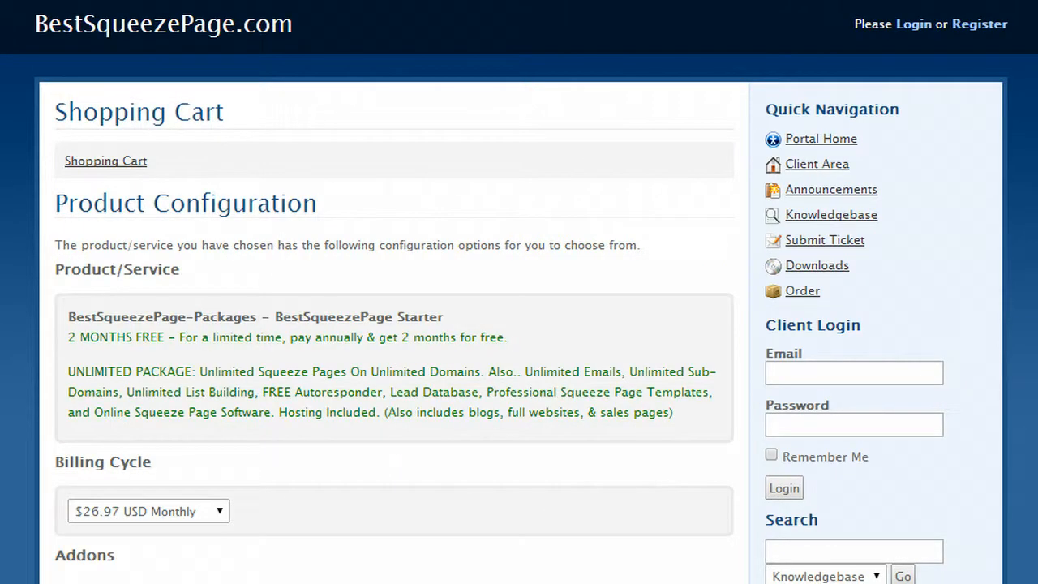
Choose the $269.97 USD annual billing cycle with the Custom Video addon and add it to the cart
{"action": "scroll", "scroll_direction": "down", "scroll_amount": 3}
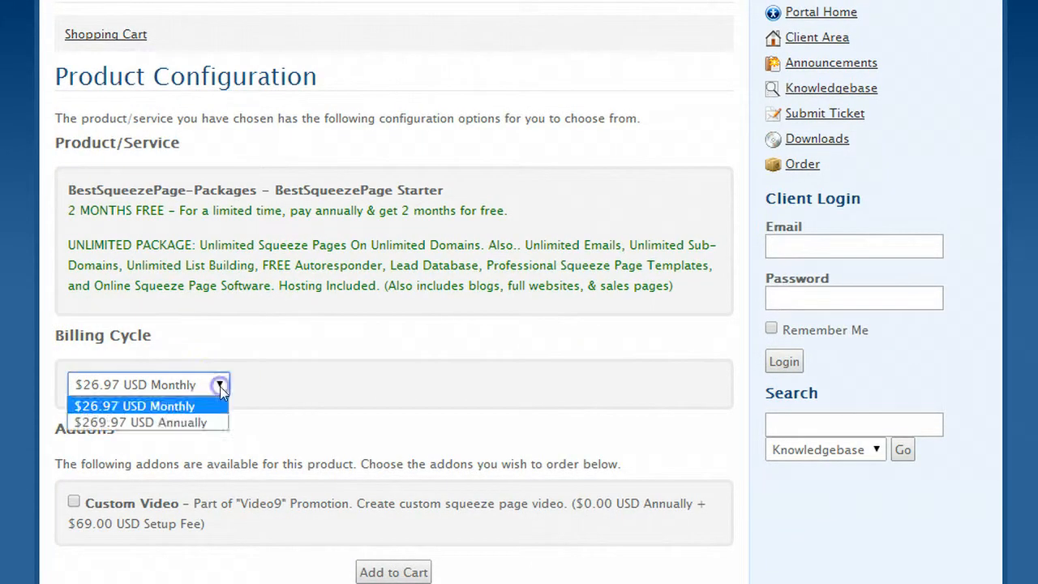
{"action": "left_click", "coordinate": [140, 421]}
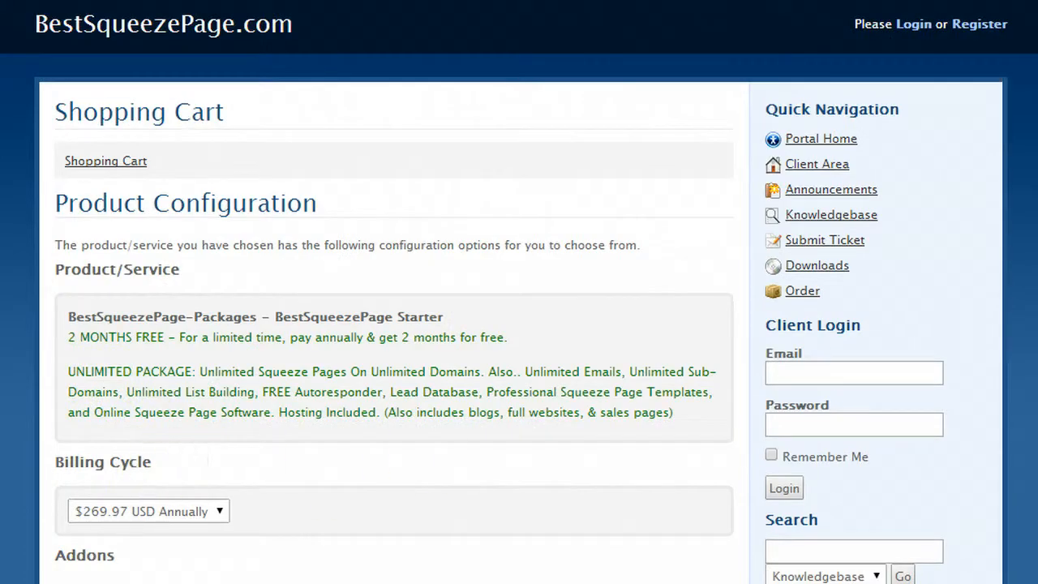
{"action": "scroll", "scroll_direction": "down", "scroll_amount": 3}
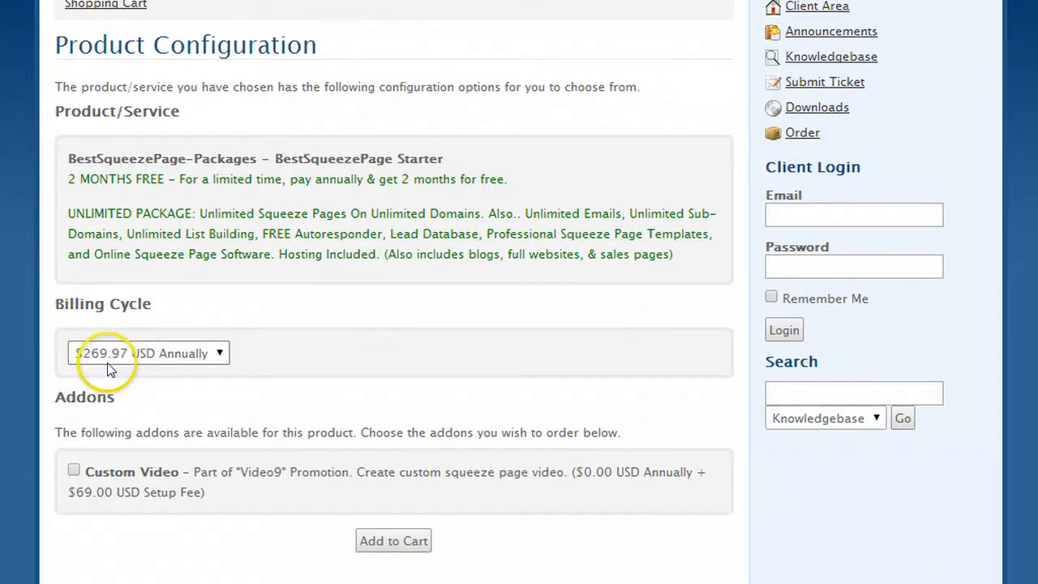
{"action": "mouse_move", "coordinate": [84, 437]}
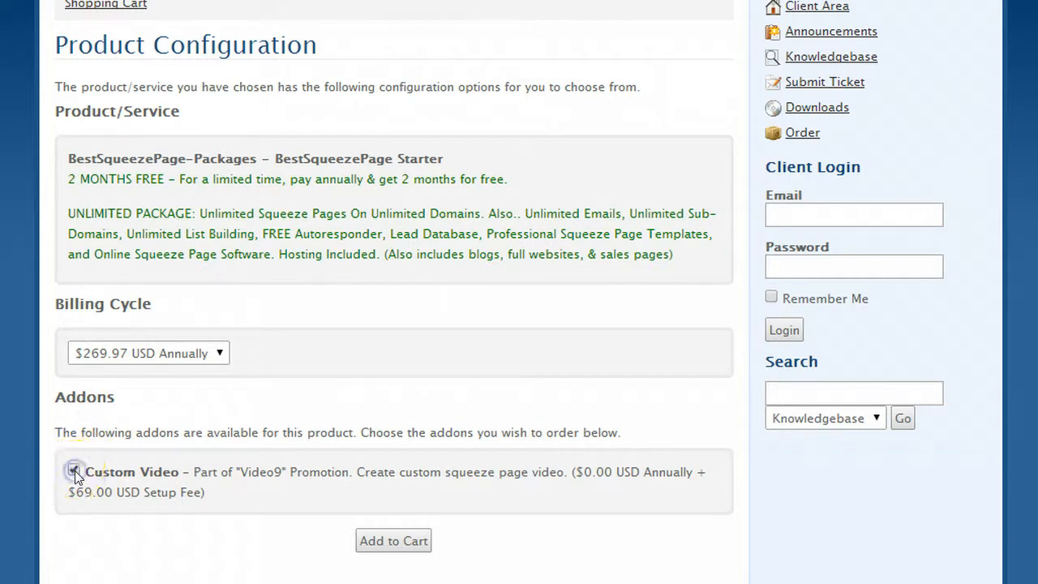
{"action": "left_click", "coordinate": [74, 471]}
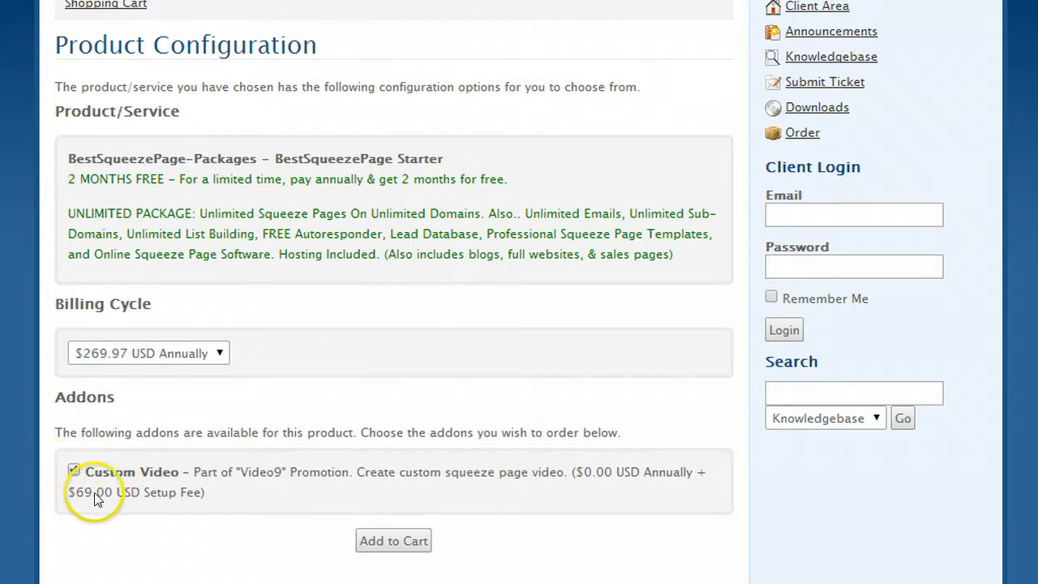
{"action": "mouse_move", "coordinate": [219, 360]}
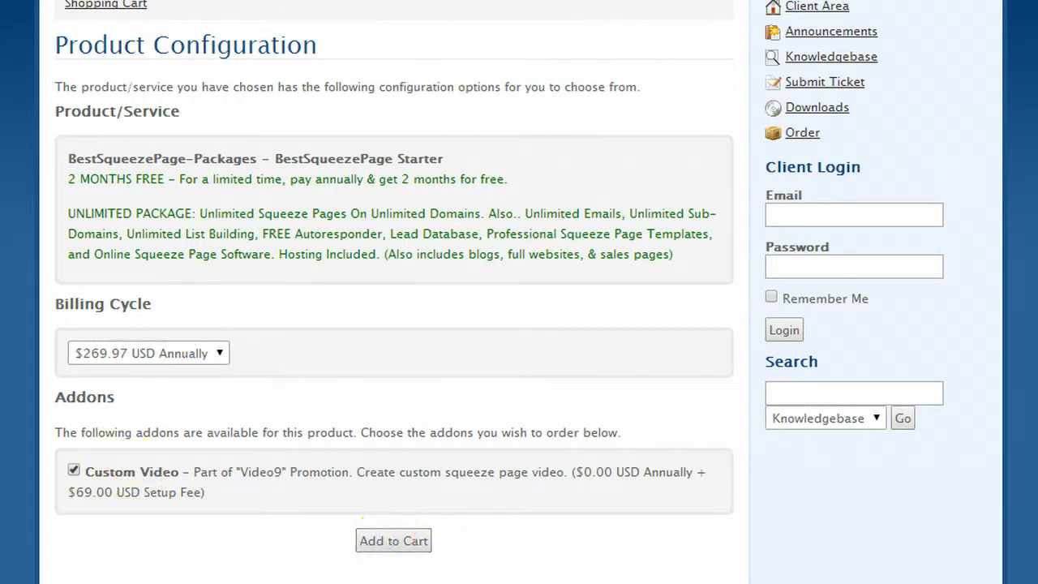
{"action": "left_click", "coordinate": [392, 542]}
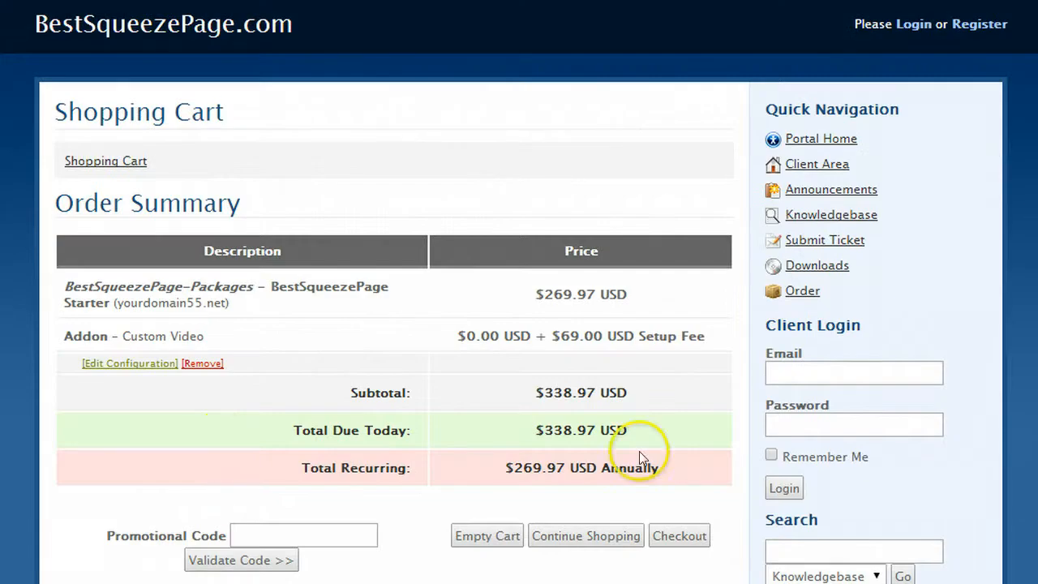
Validate promo code video9 for a $140 discount, leaving $198.97 due today
{"action": "scroll", "scroll_direction": "down", "scroll_amount": 3}
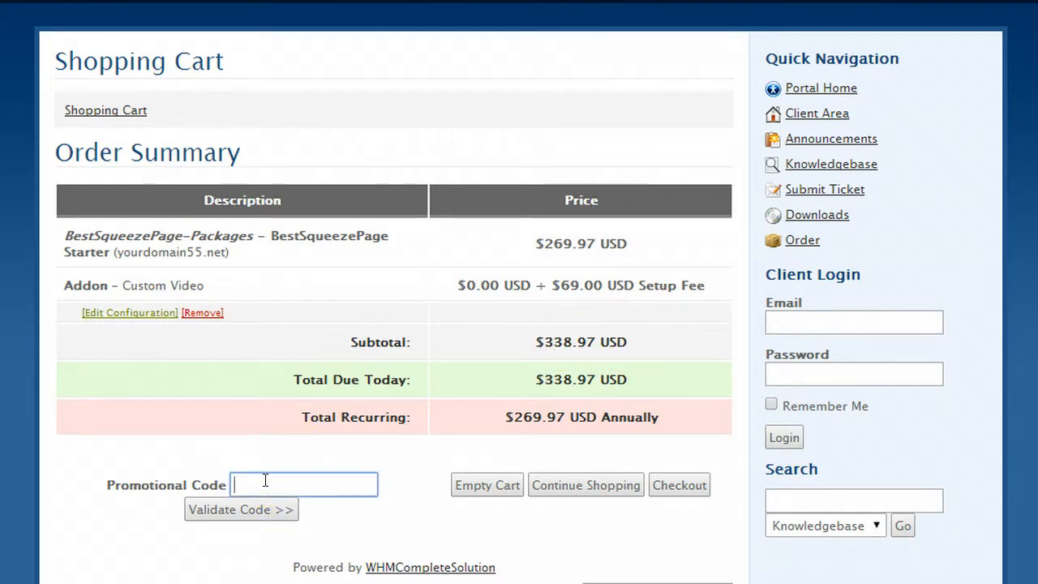
{"action": "type", "text": "vi"}
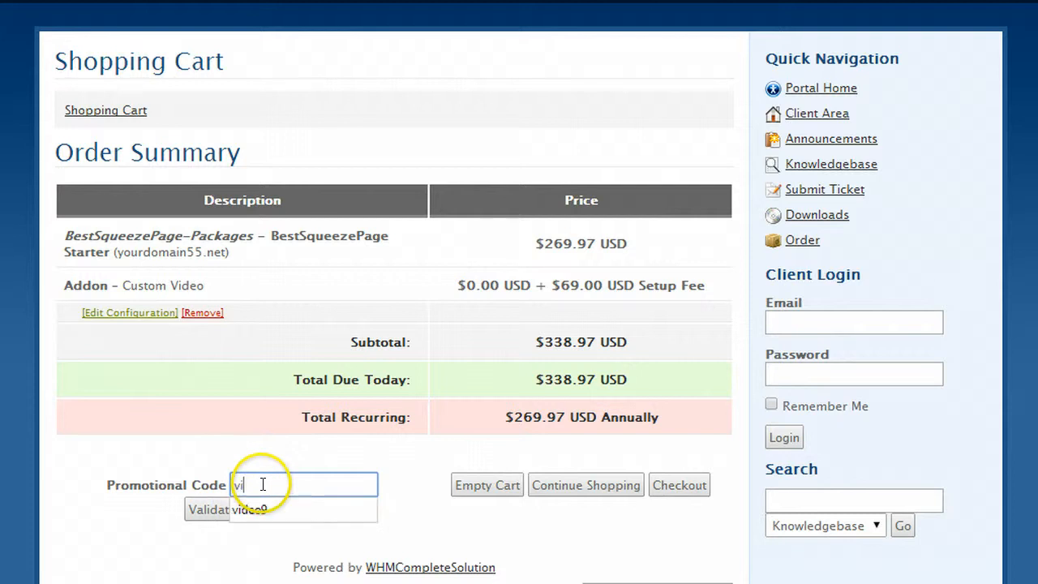
{"action": "type", "text": "video9"}
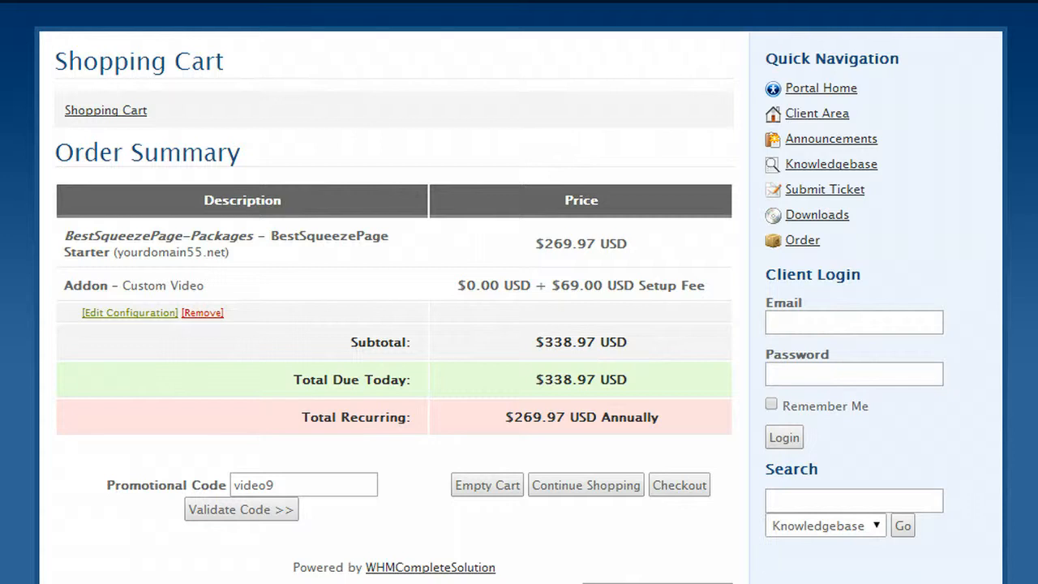
{"action": "left_click", "coordinate": [240, 509]}
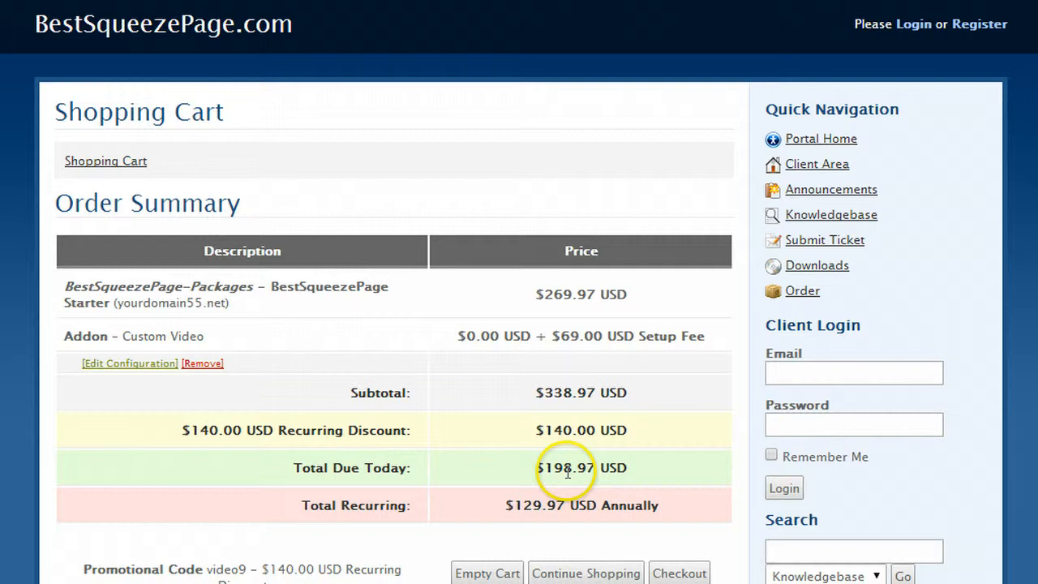
{"action": "mouse_move", "coordinate": [29, 495]}
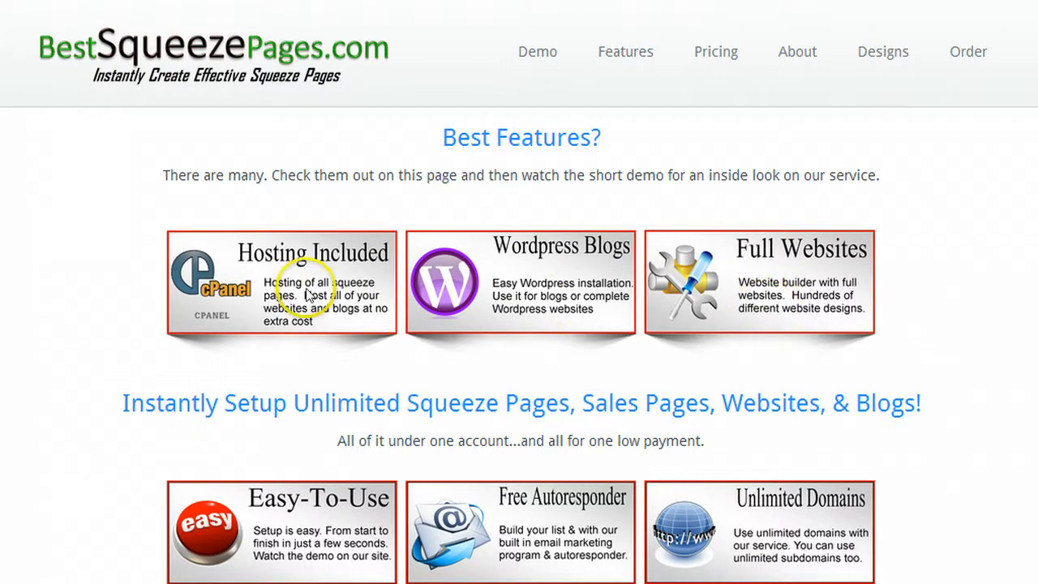
Scroll the homepage past the feature tiles to the 'Take A Look Inside' demo video
{"action": "scroll", "scroll_direction": "down", "scroll_amount": 3}
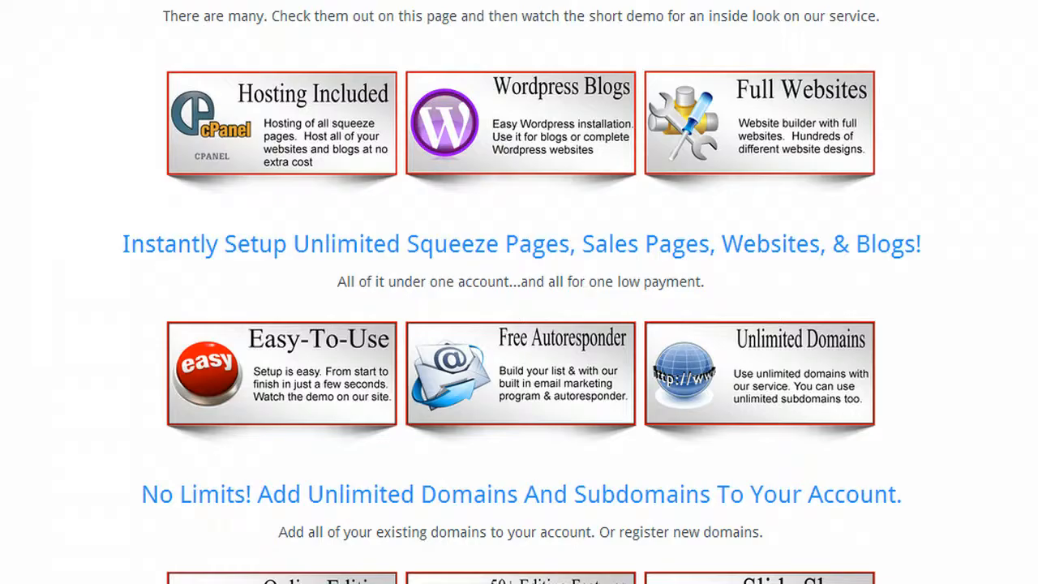
{"action": "scroll", "scroll_direction": "down", "scroll_amount": 3}
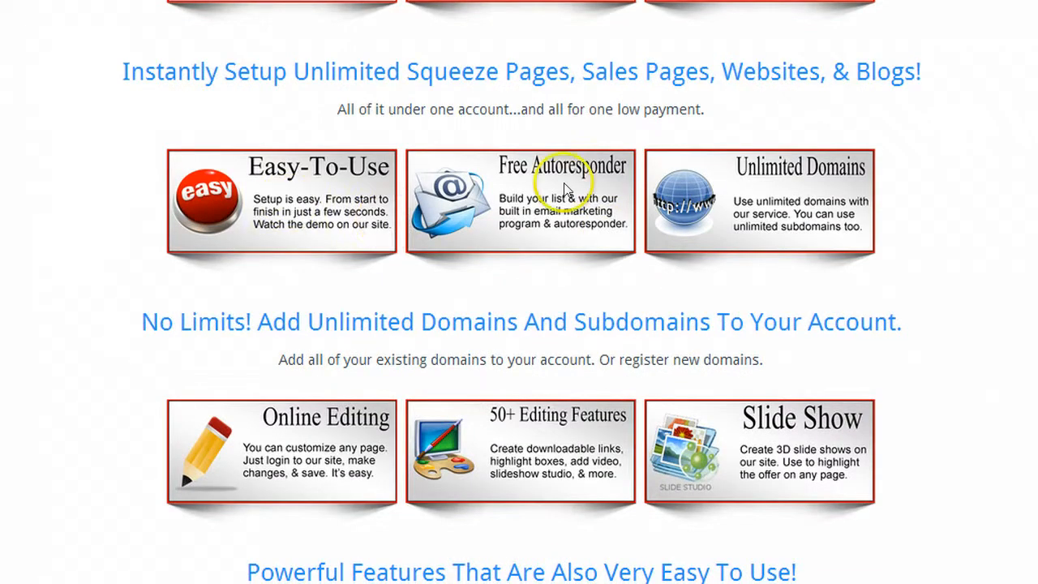
{"action": "mouse_move", "coordinate": [993, 177]}
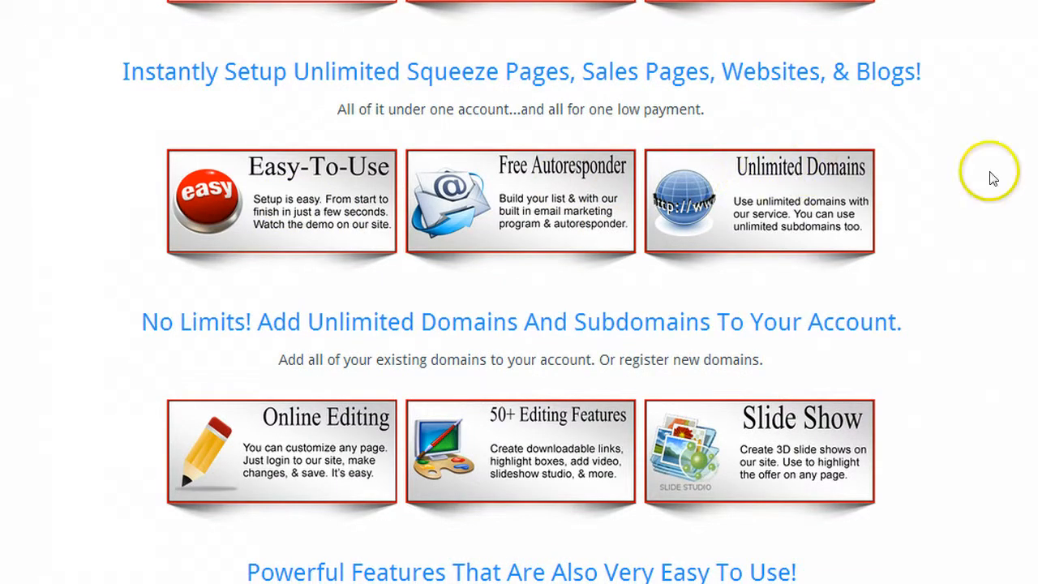
{"action": "scroll", "scroll_direction": "down", "scroll_amount": 3}
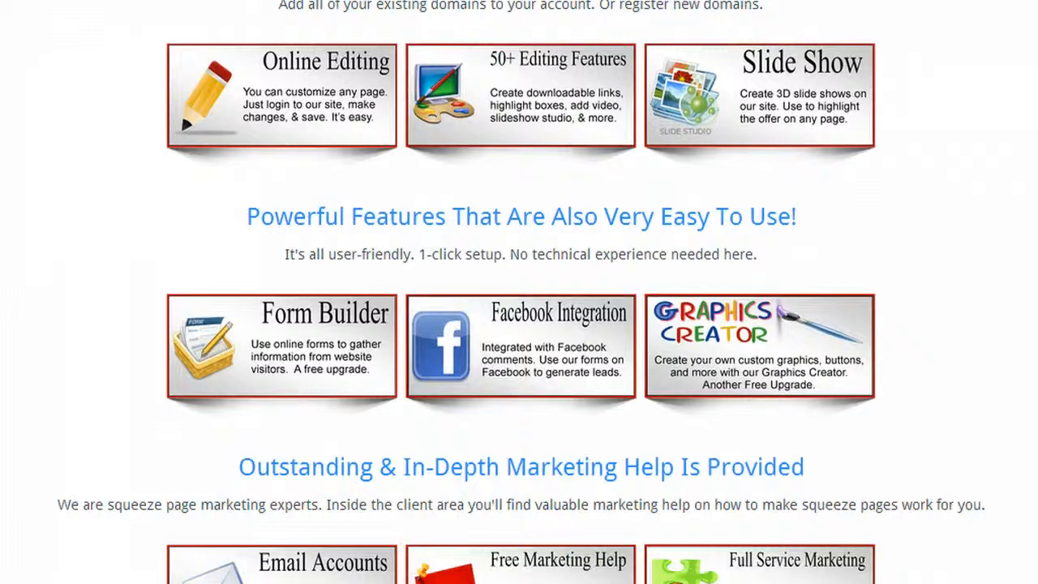
{"action": "scroll", "scroll_direction": "down", "scroll_amount": 3}
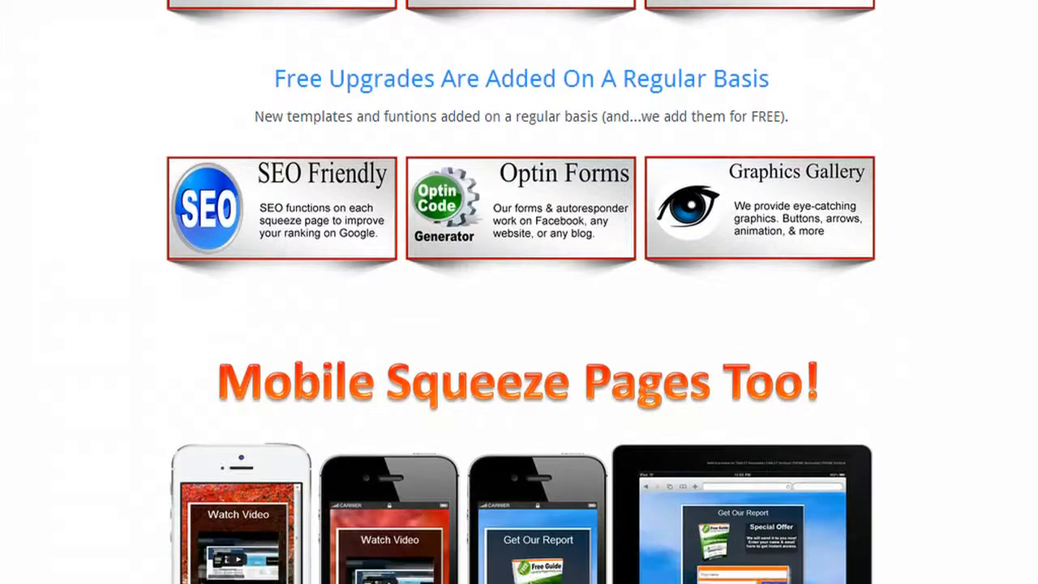
{"action": "scroll", "scroll_direction": "down", "scroll_amount": 3}
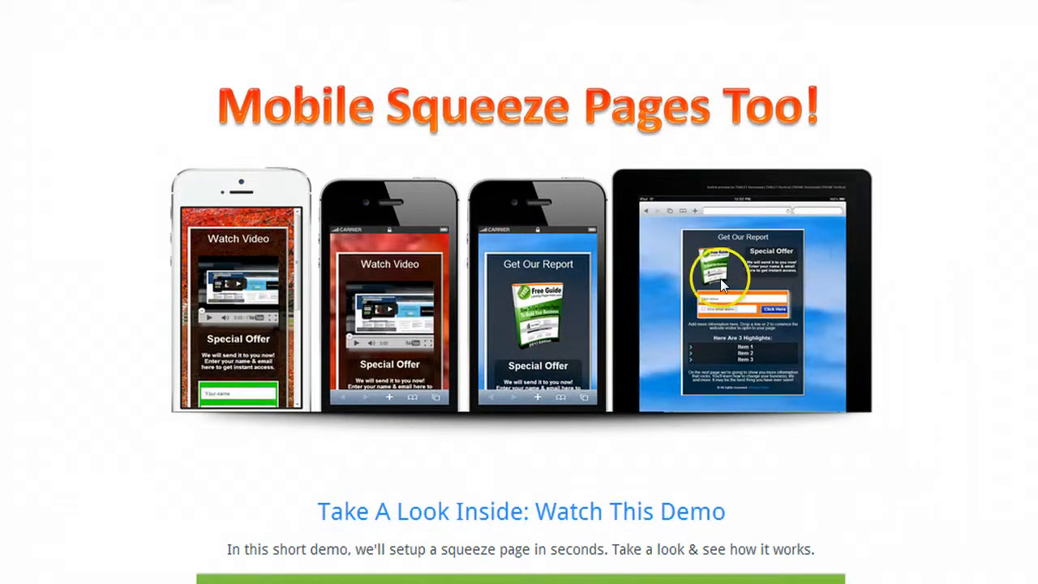
{"action": "scroll", "scroll_direction": "down", "scroll_amount": 3}
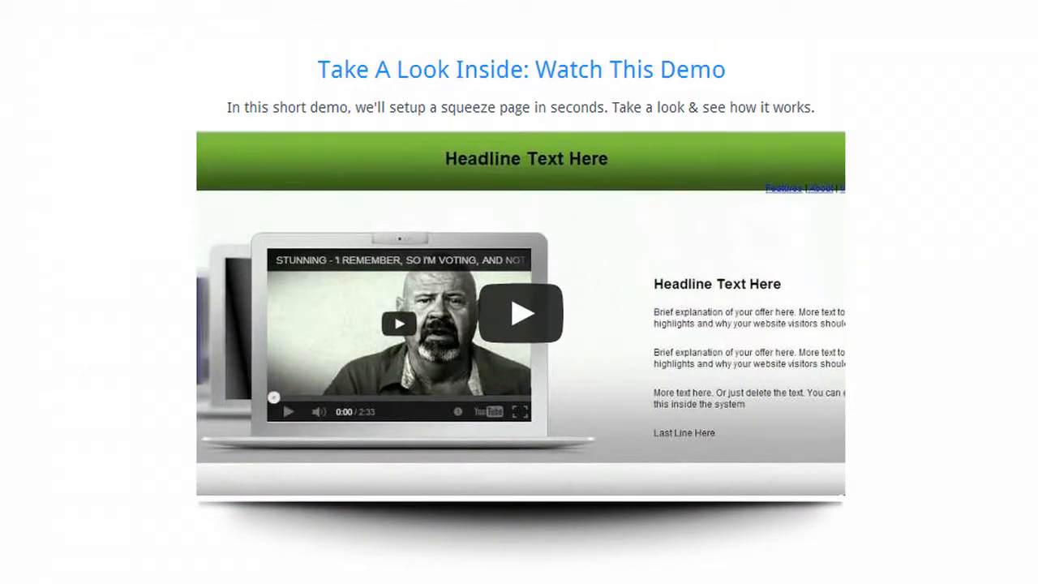
{"action": "mouse_move", "coordinate": [438, 58]}
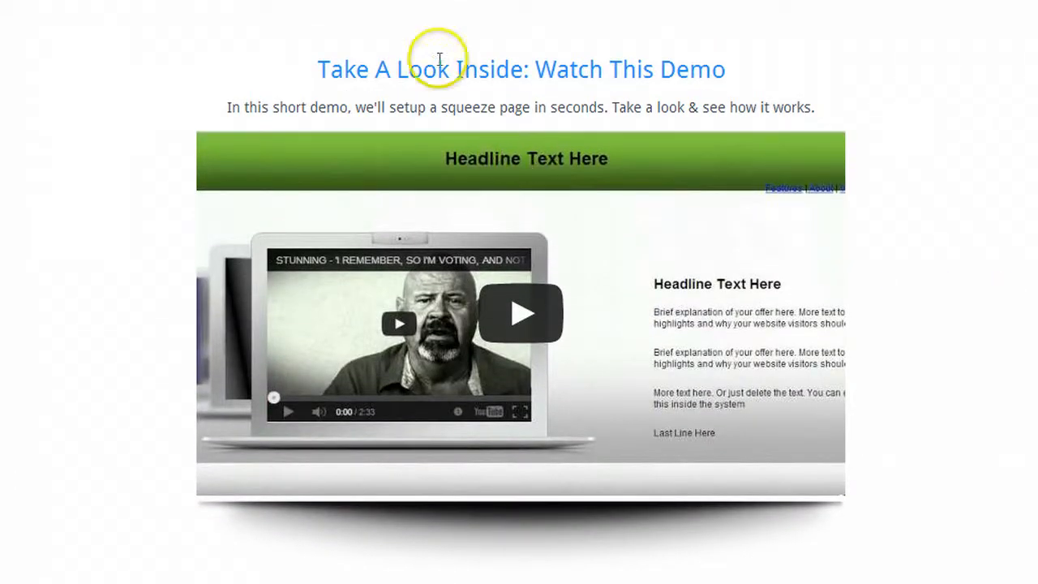